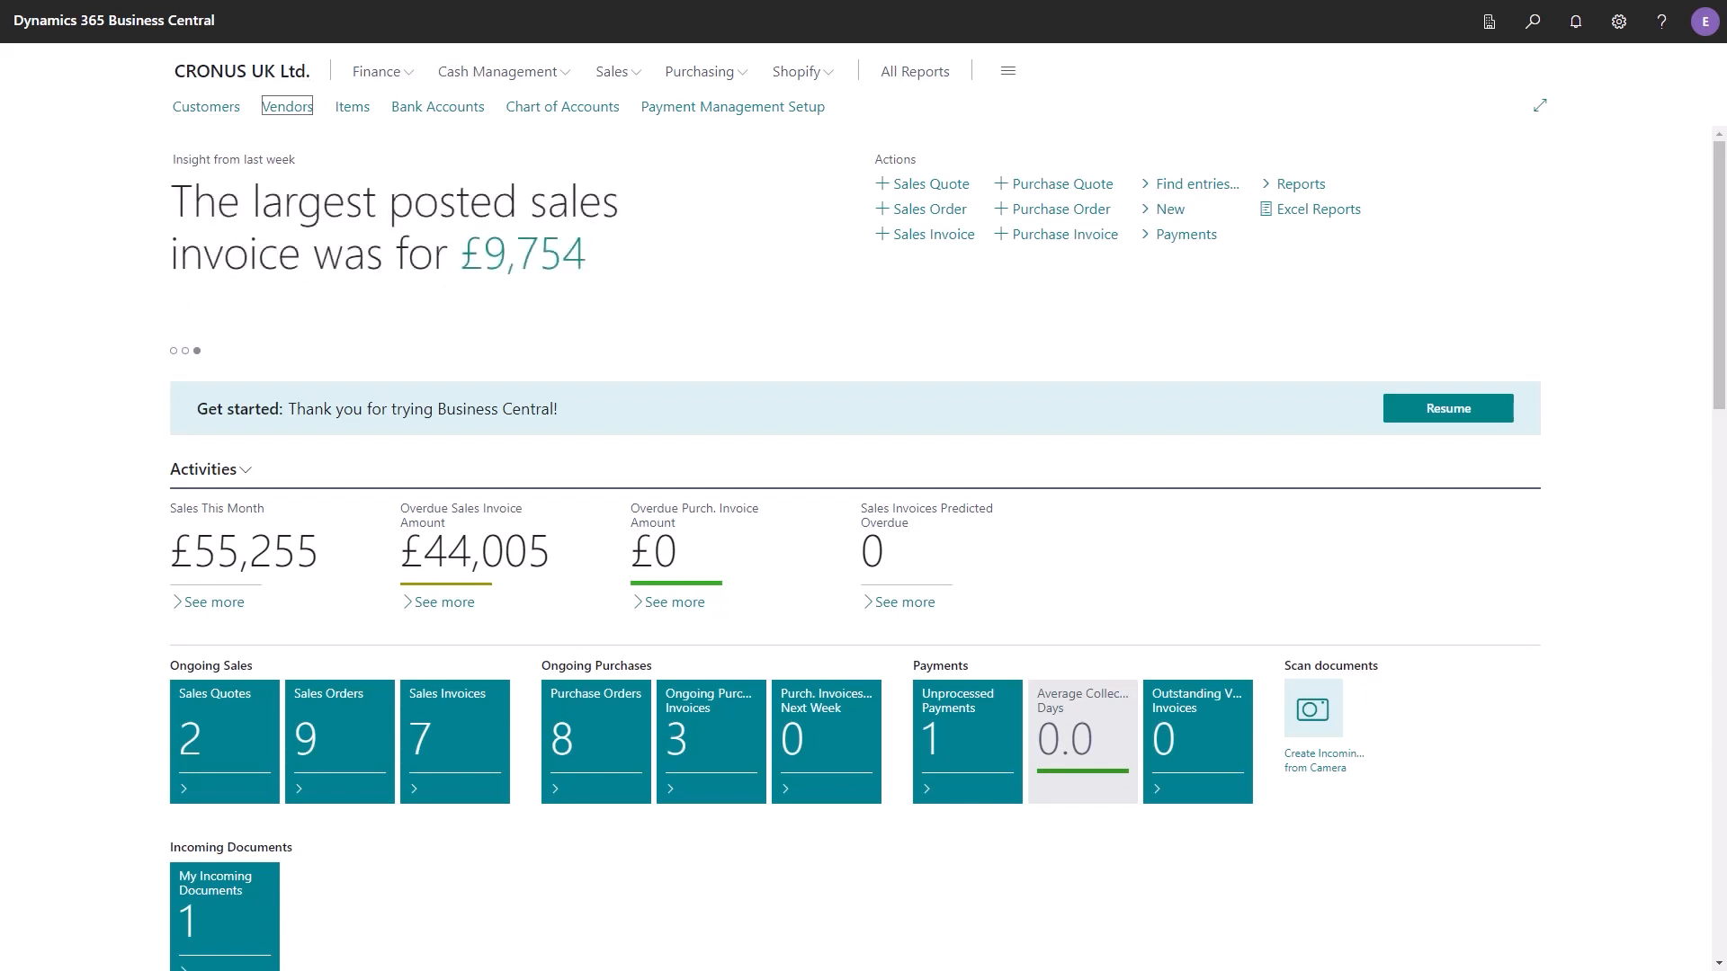
- Open vendor 10000 Fabrikam, Inc. and view Payments: method FP, summarized payments enabled
{"action": "left_click", "coordinate": [286, 106]}
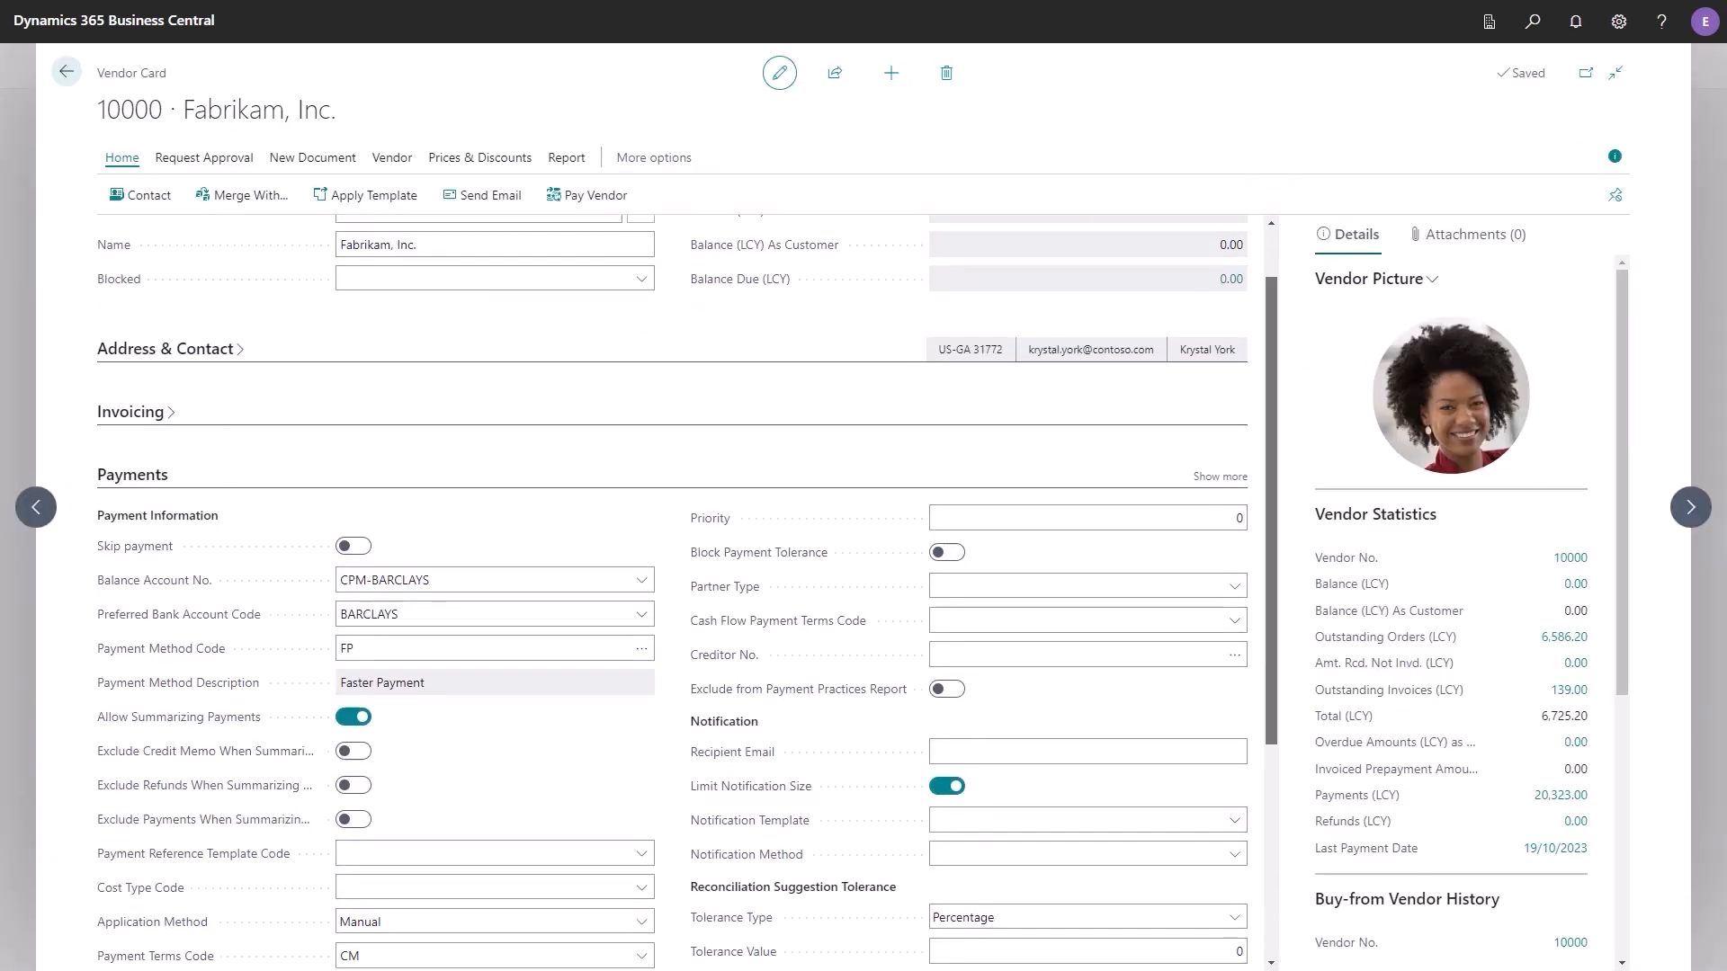
{"action": "scroll", "scroll_direction": "down", "scroll_amount": 3}
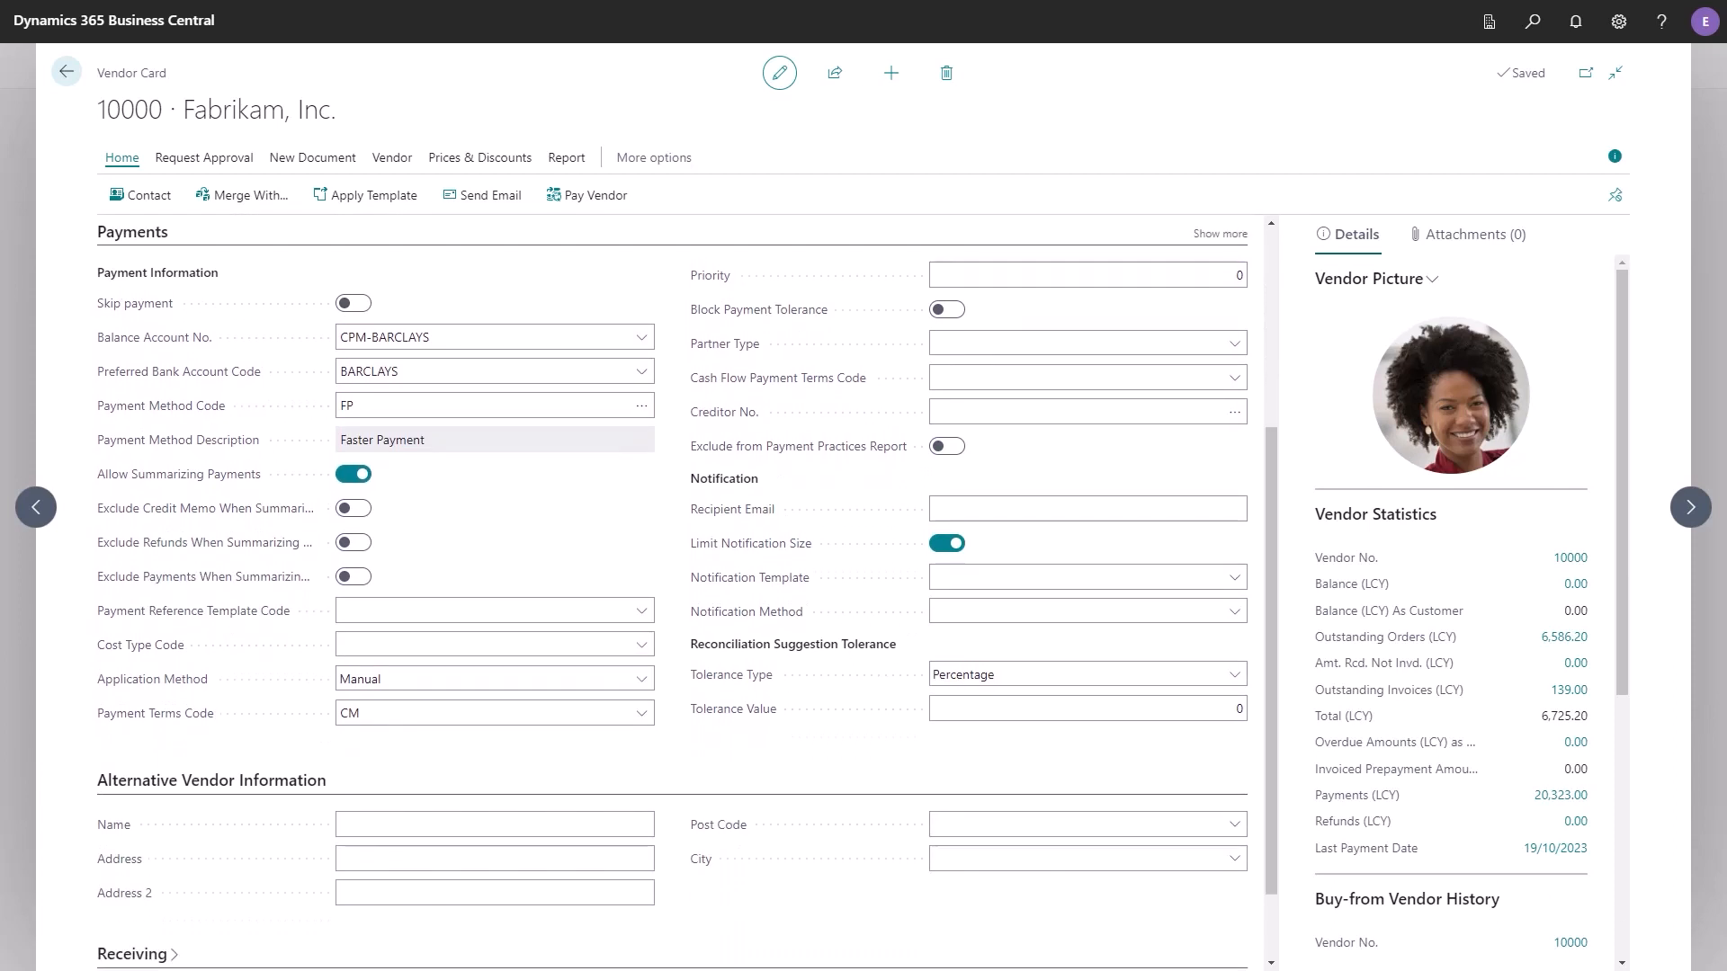
{"action": "left_click", "coordinate": [492, 336]}
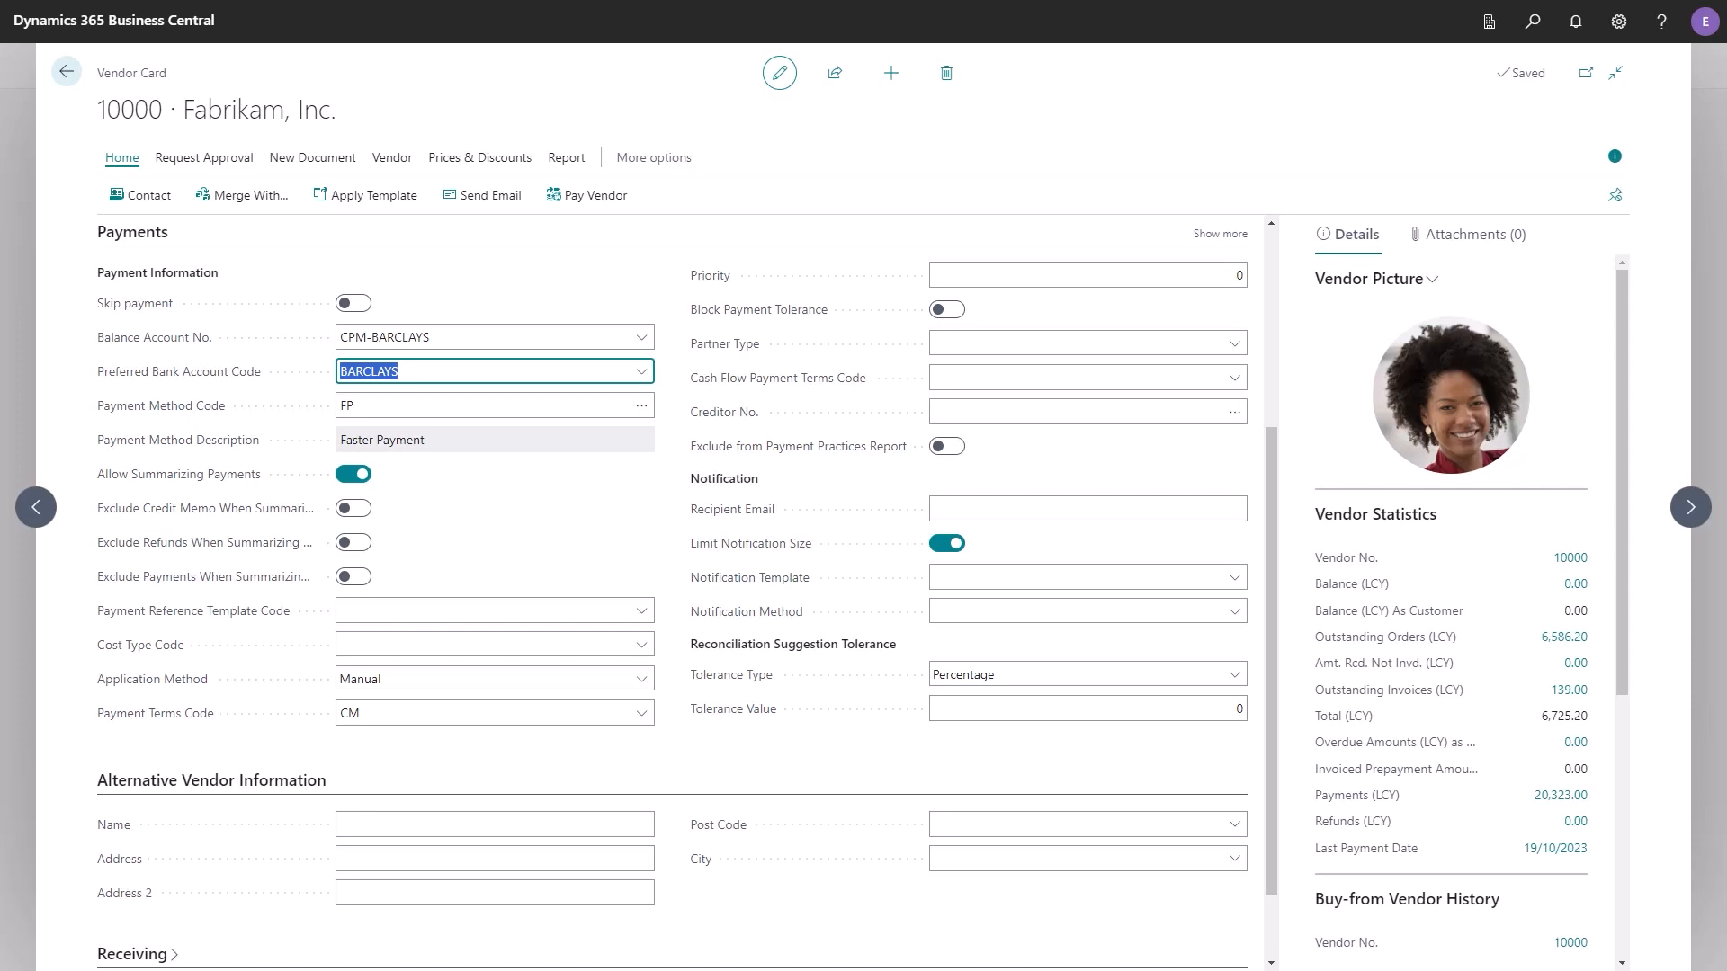
{"action": "left_click", "coordinate": [492, 406]}
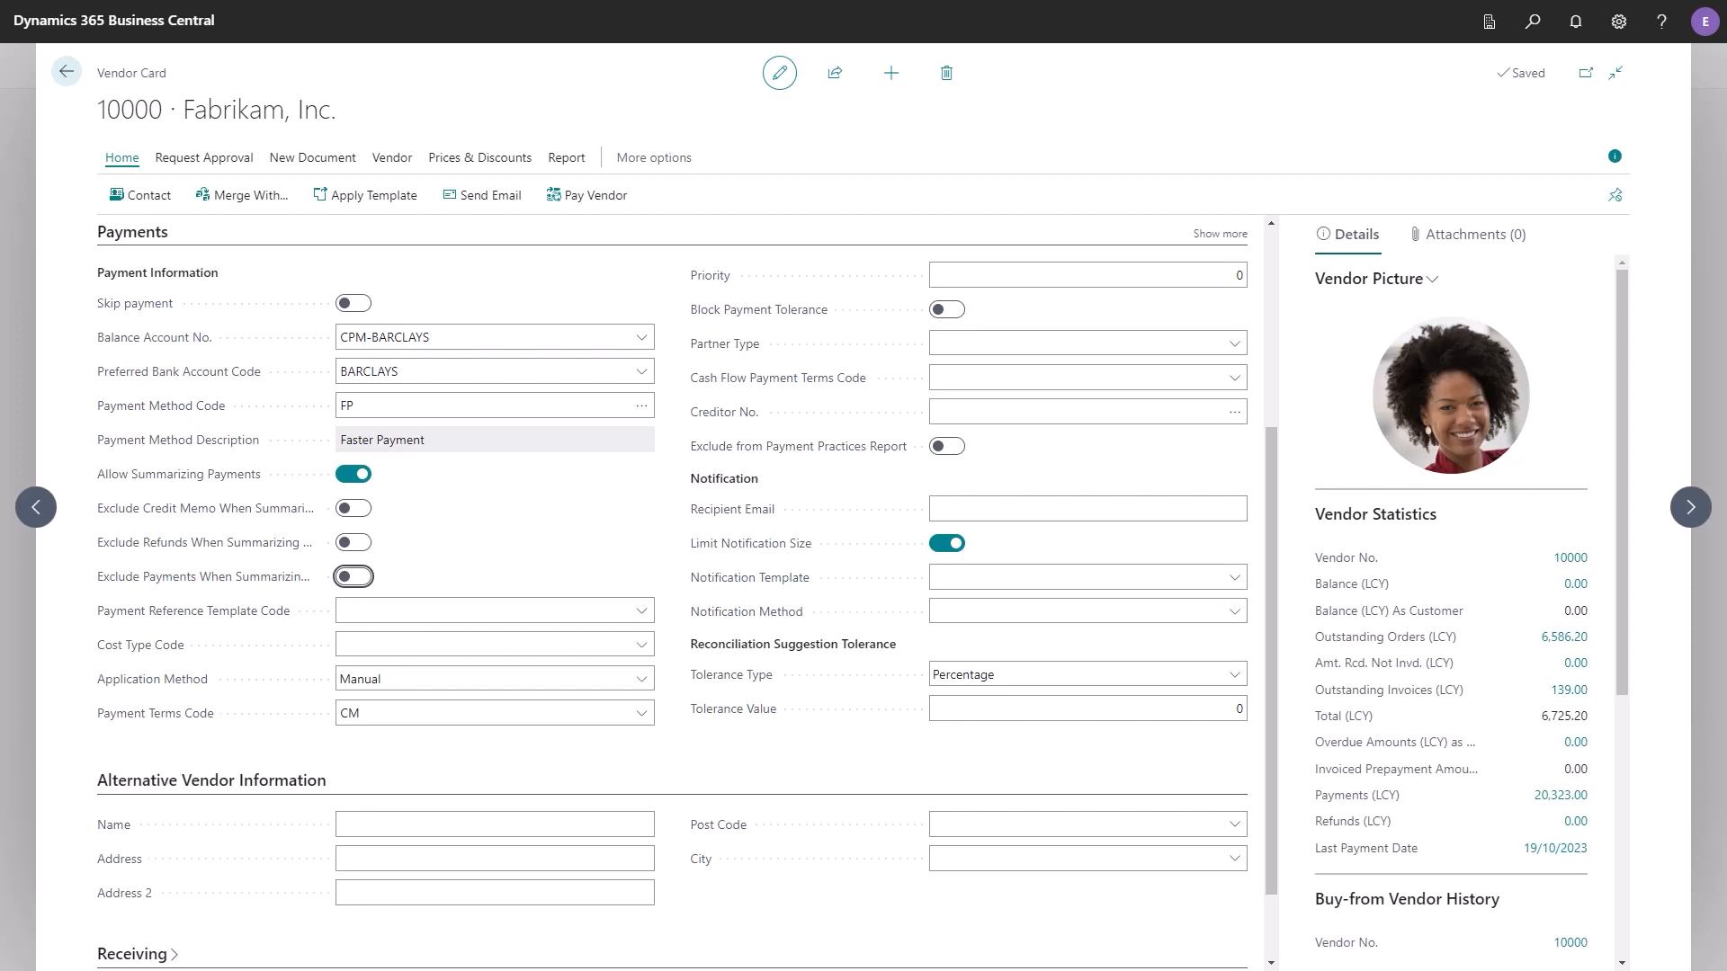
{"action": "left_click", "coordinate": [1084, 507]}
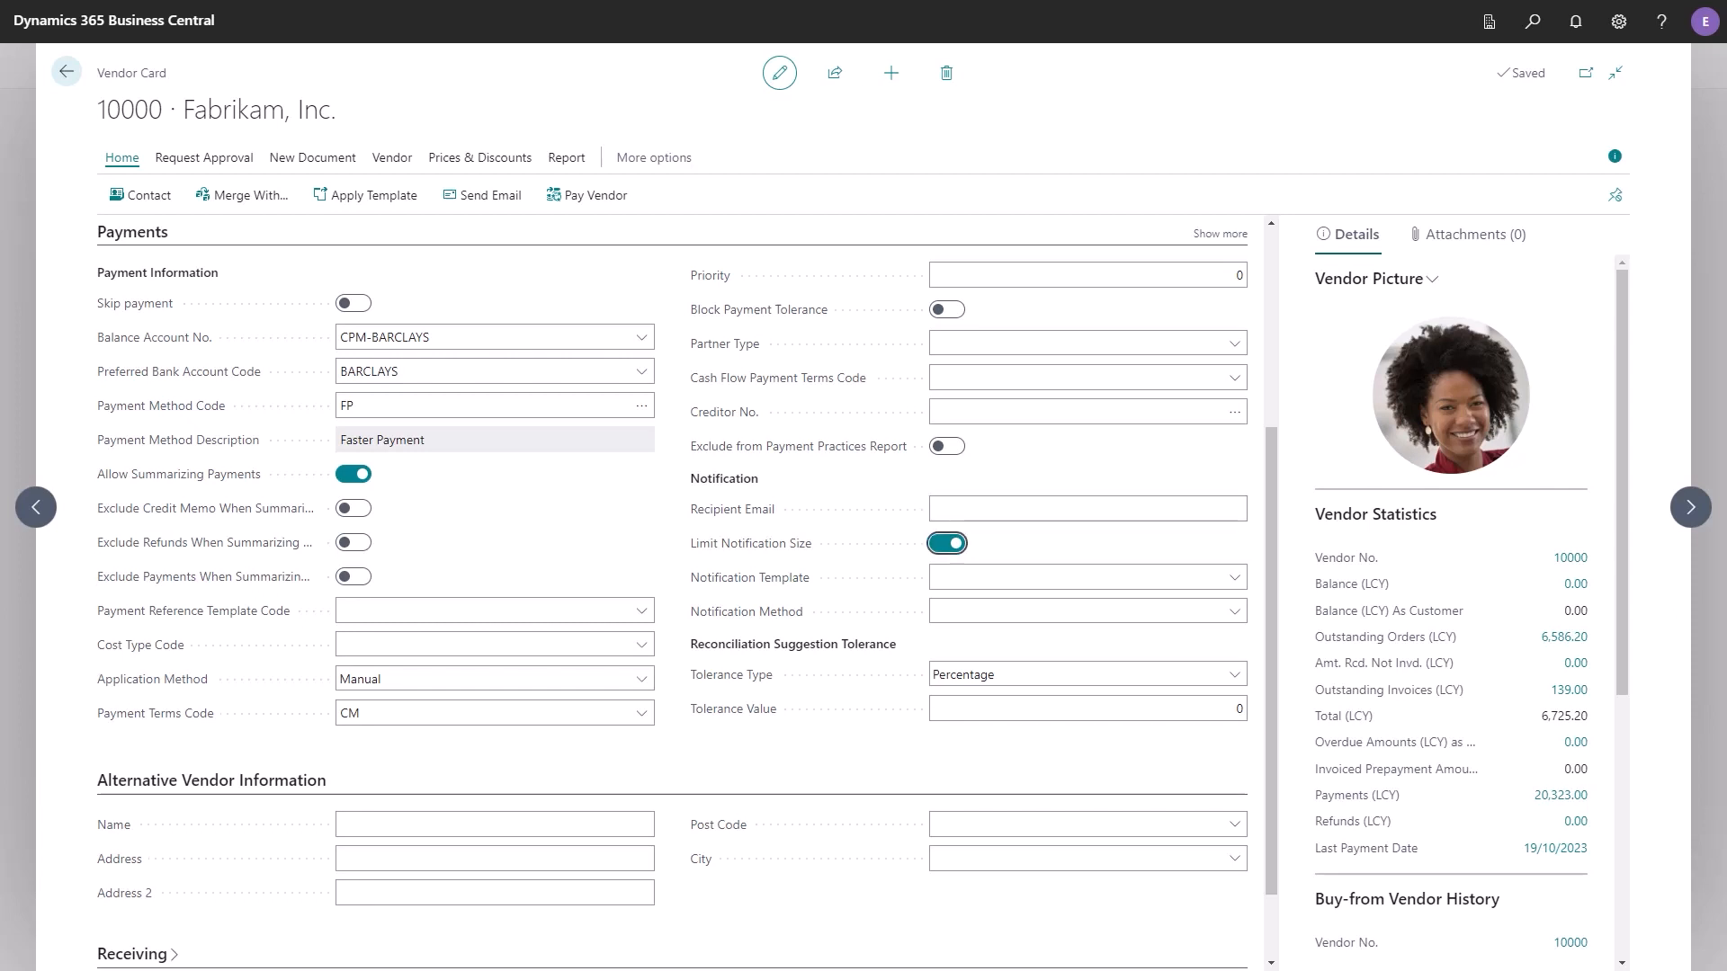
{"action": "left_click", "coordinate": [1079, 576]}
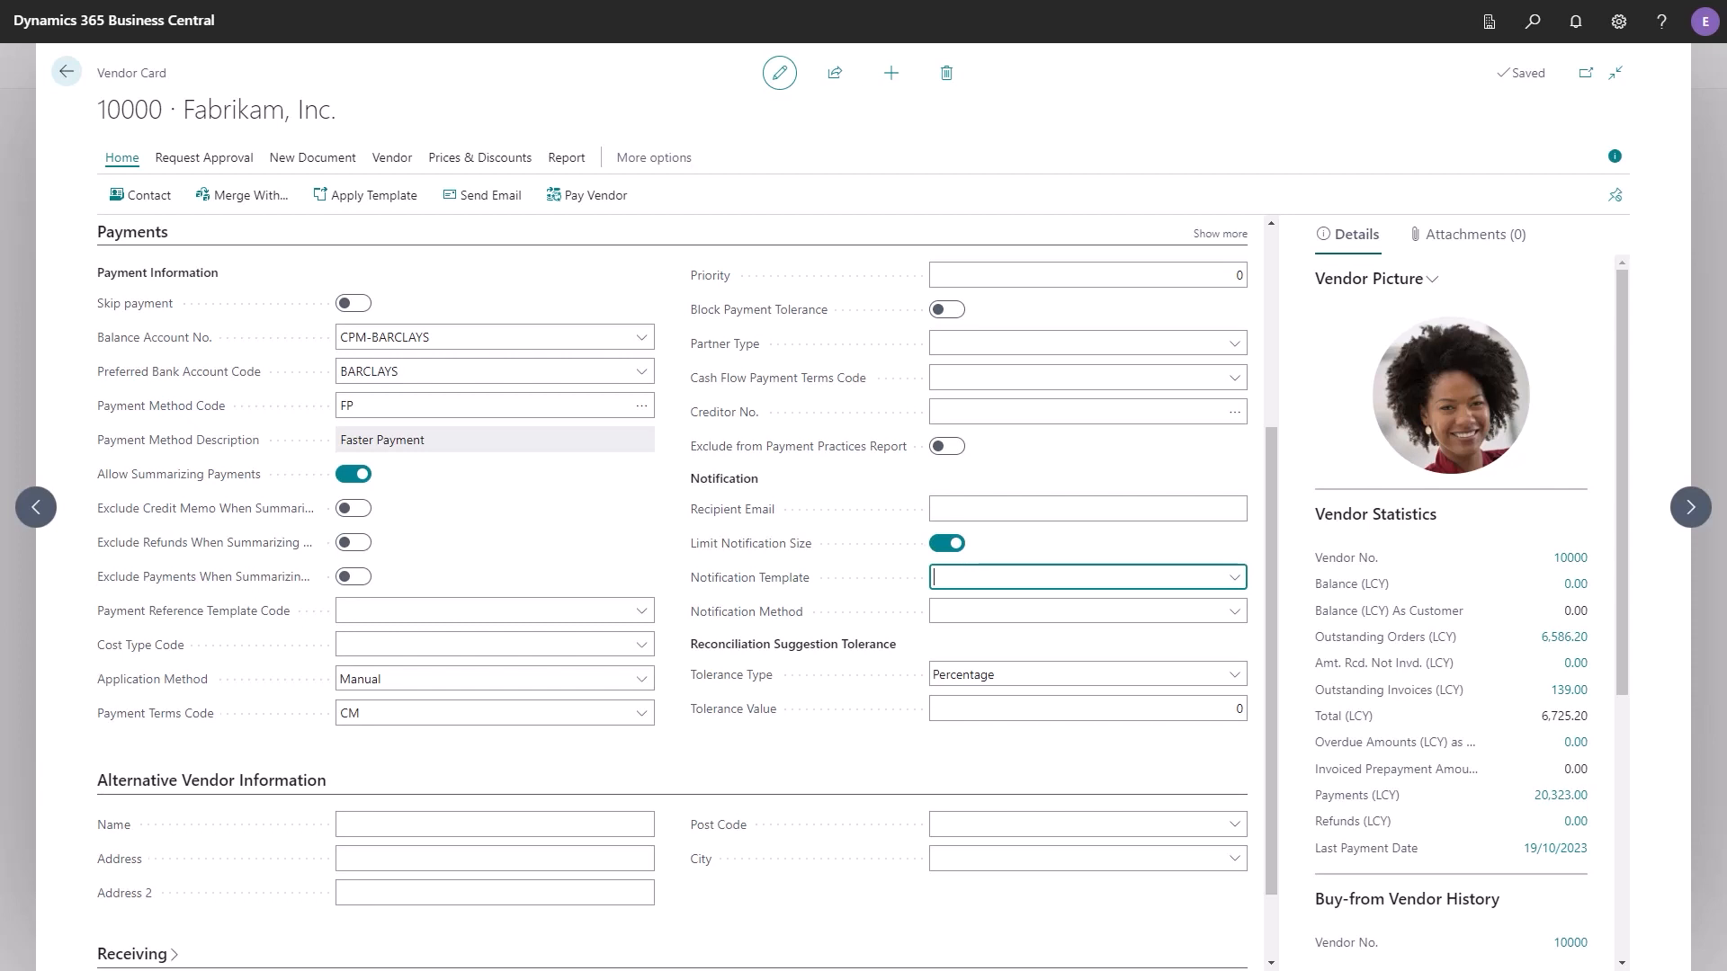
{"action": "left_click", "coordinate": [1084, 577]}
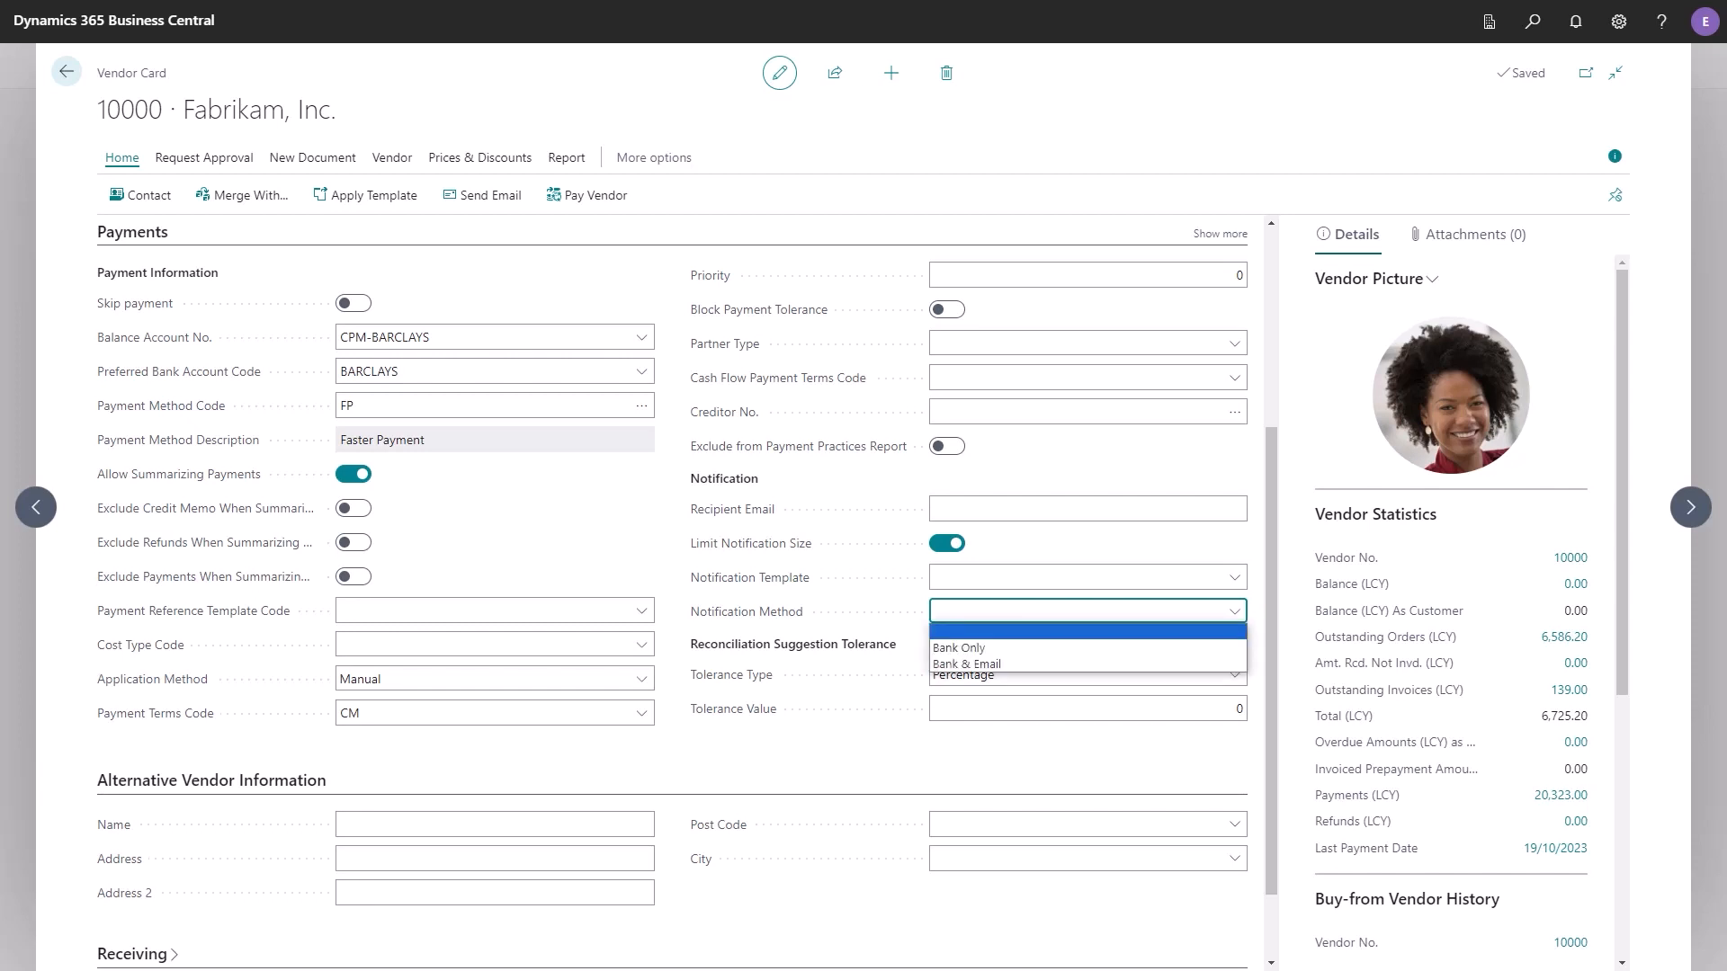
{"action": "left_click", "coordinate": [1088, 609]}
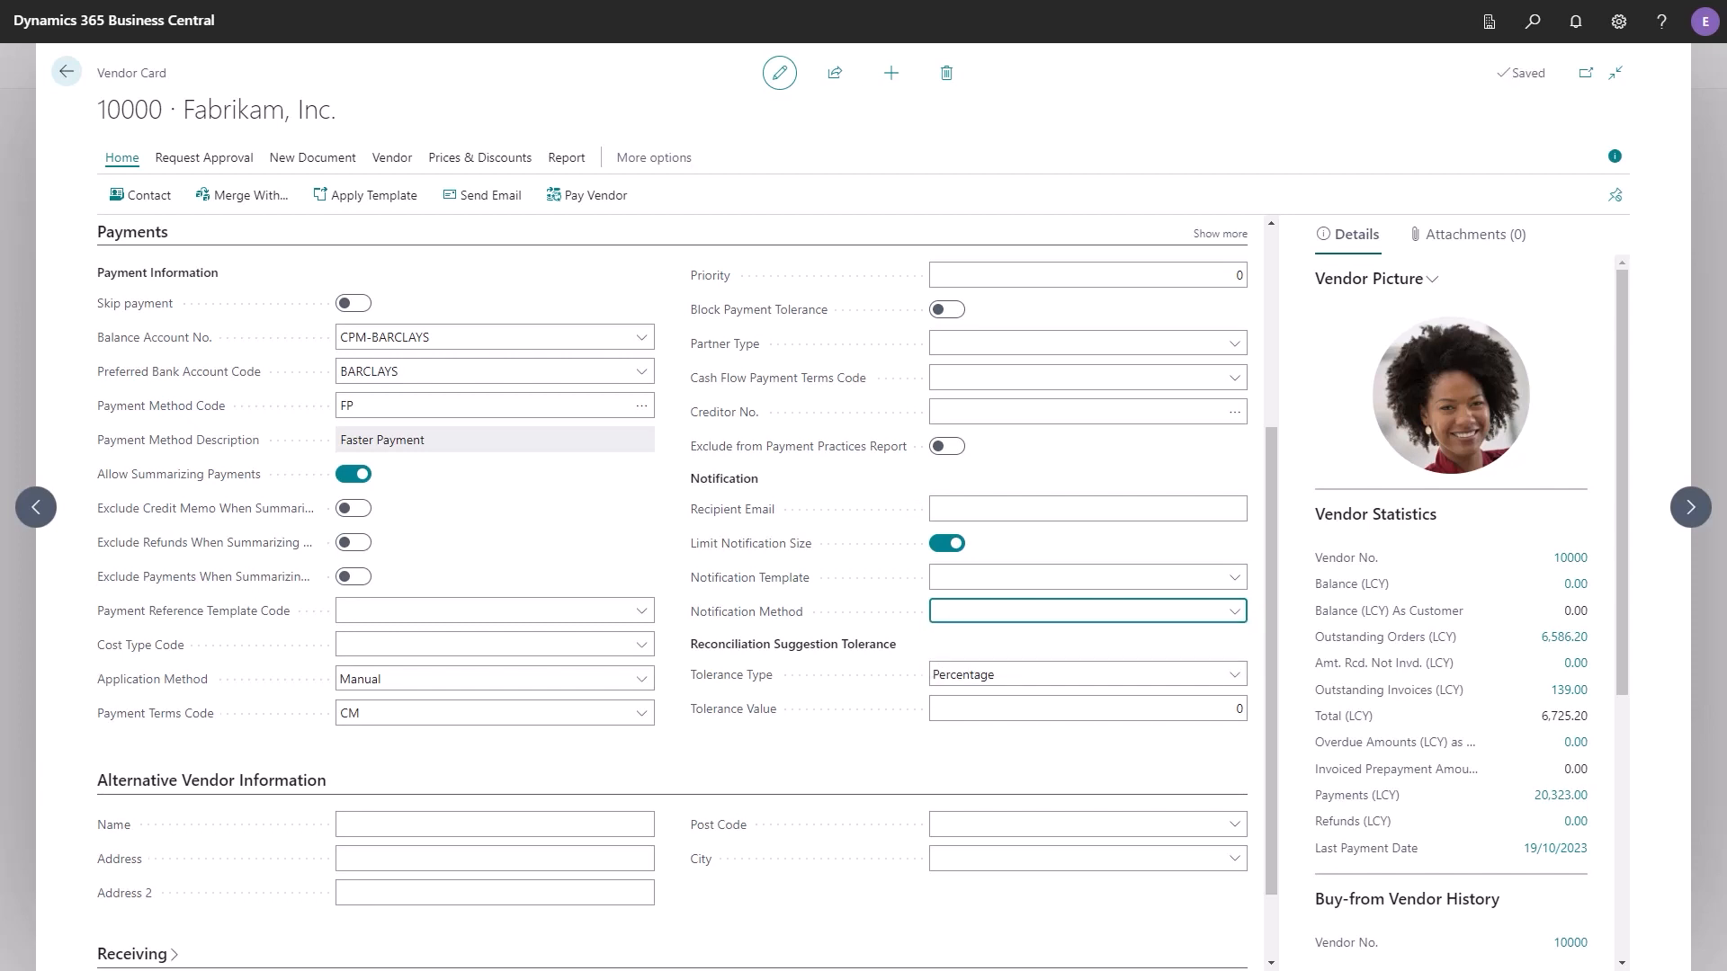
{"action": "left_click", "coordinate": [1084, 674]}
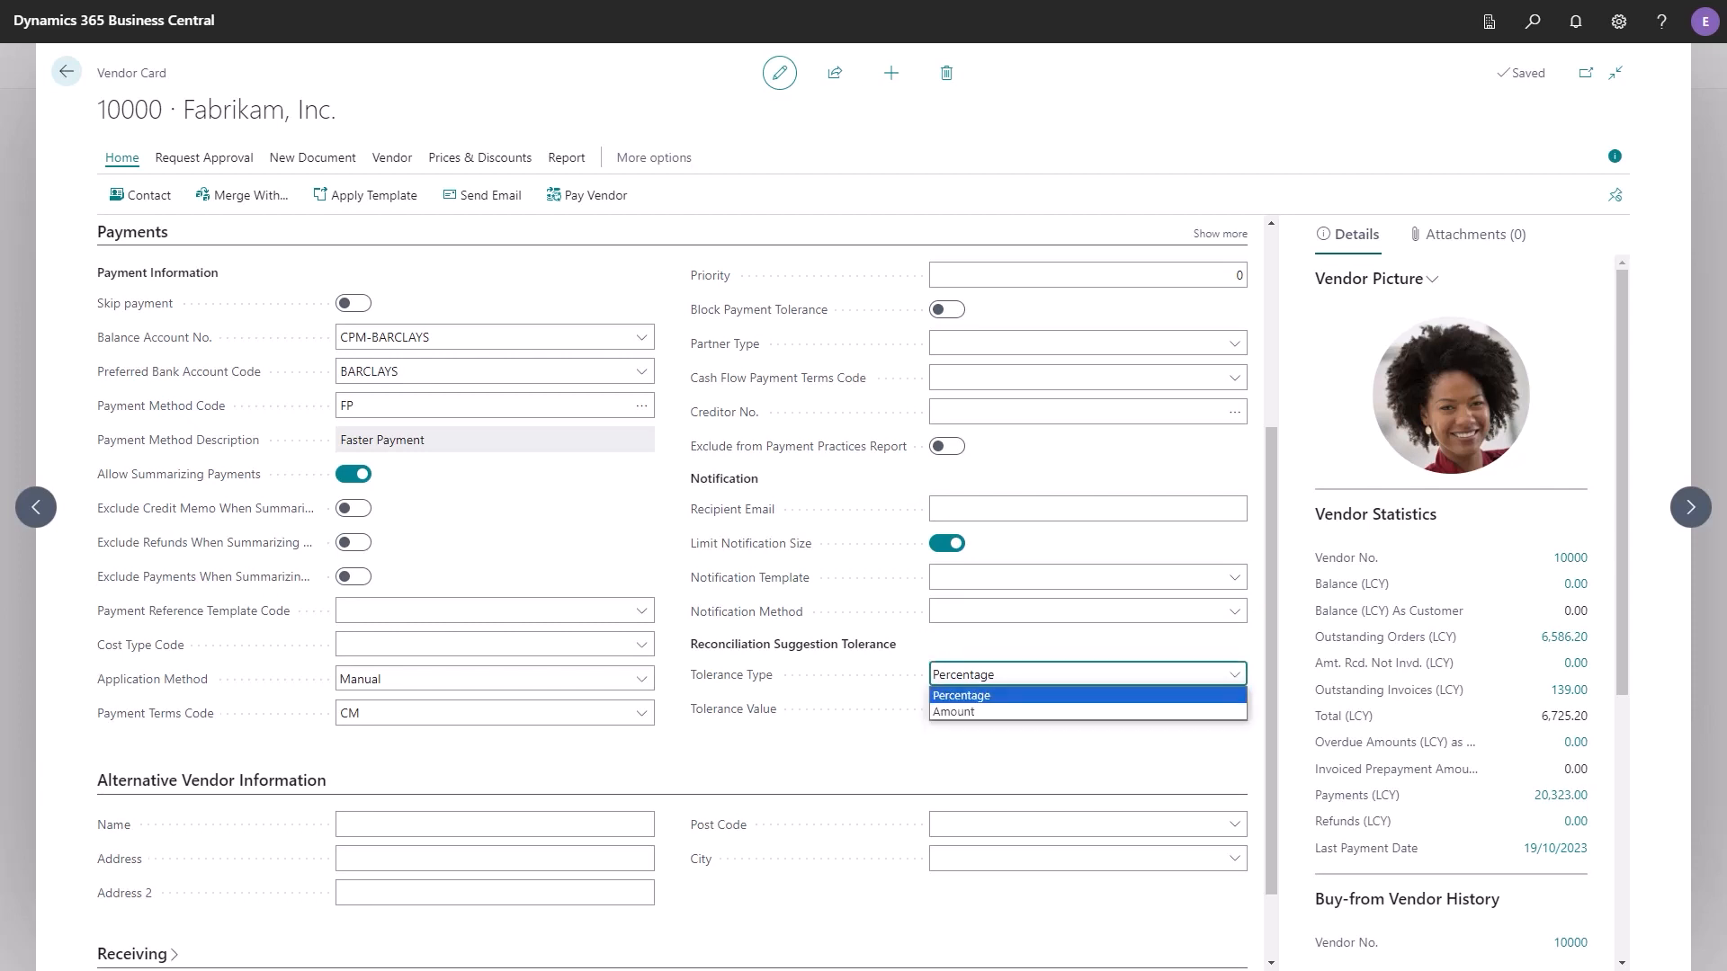
{"action": "left_click", "coordinate": [958, 694]}
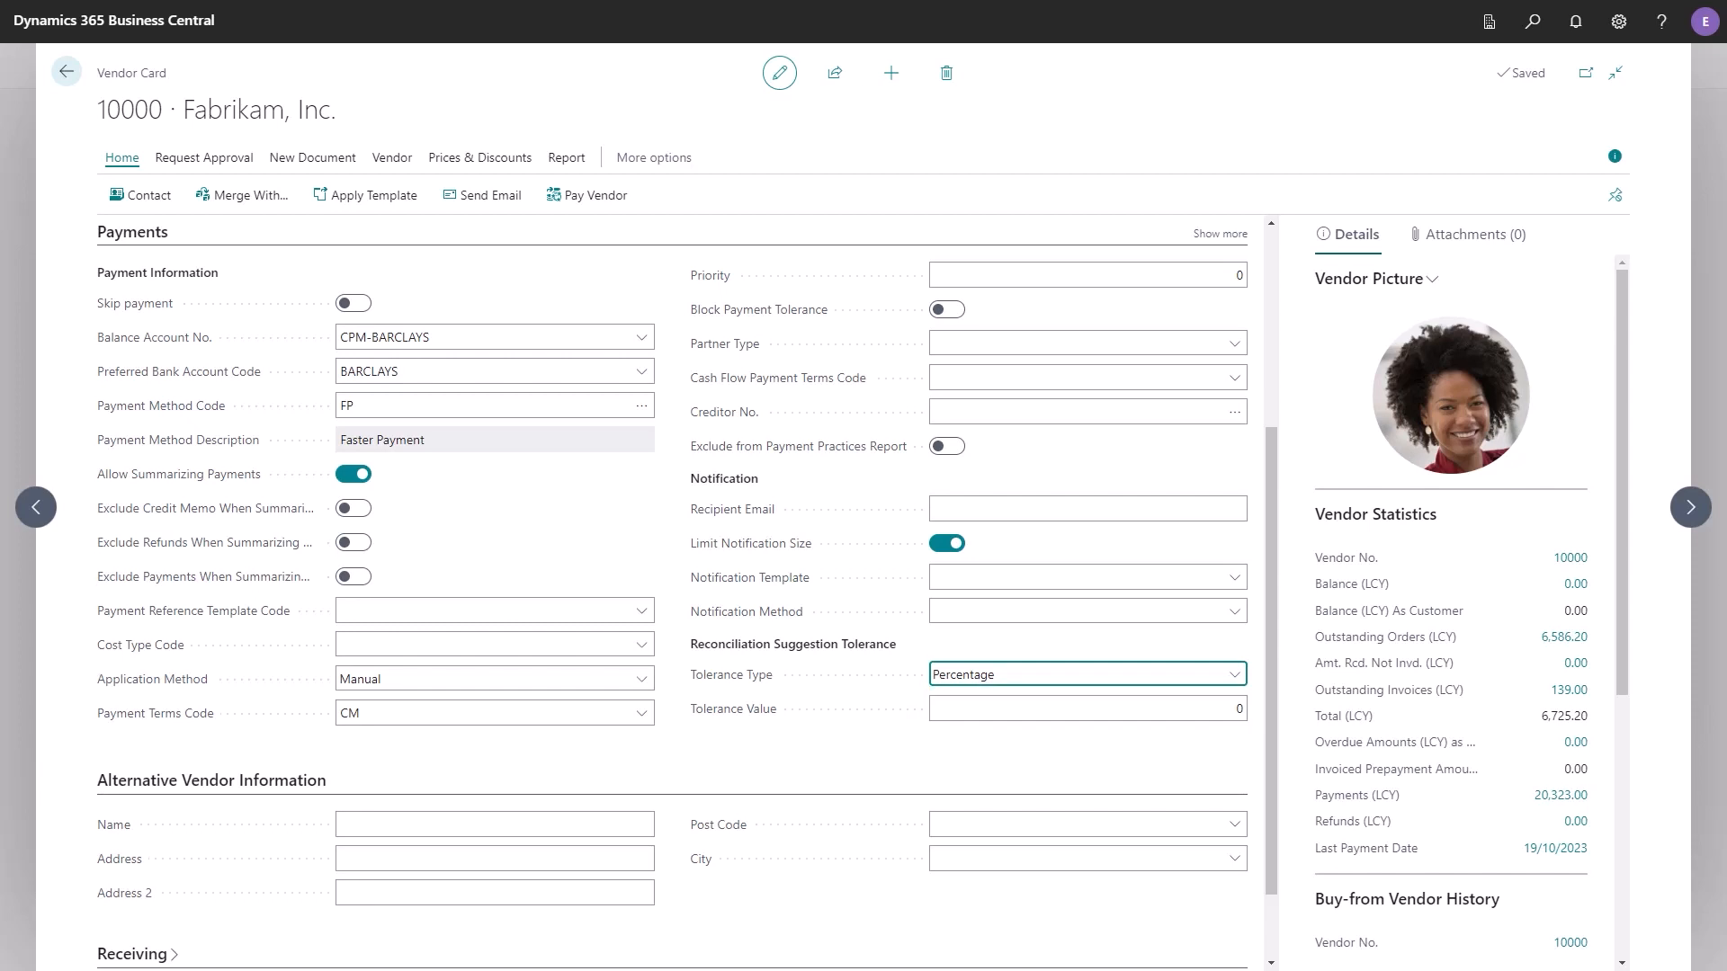
{"action": "left_click", "coordinate": [494, 824]}
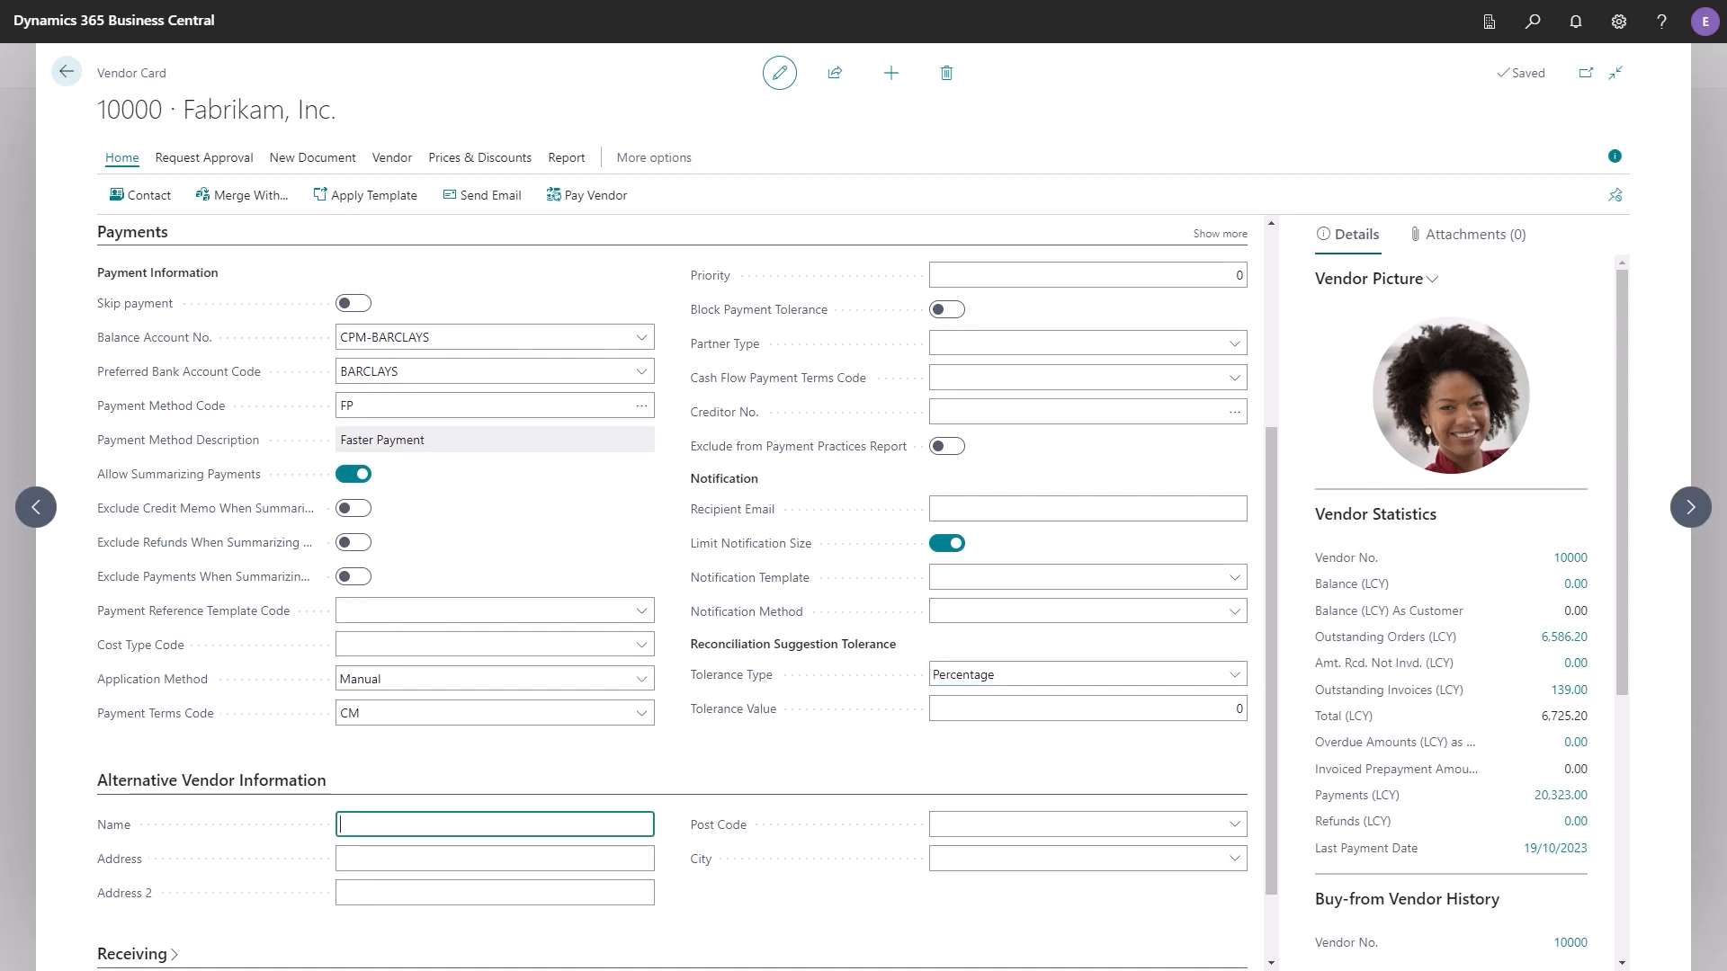
- Confirm the alternative address, post code and city are empty, then show the Vendor actions
{"action": "left_click", "coordinate": [492, 858]}
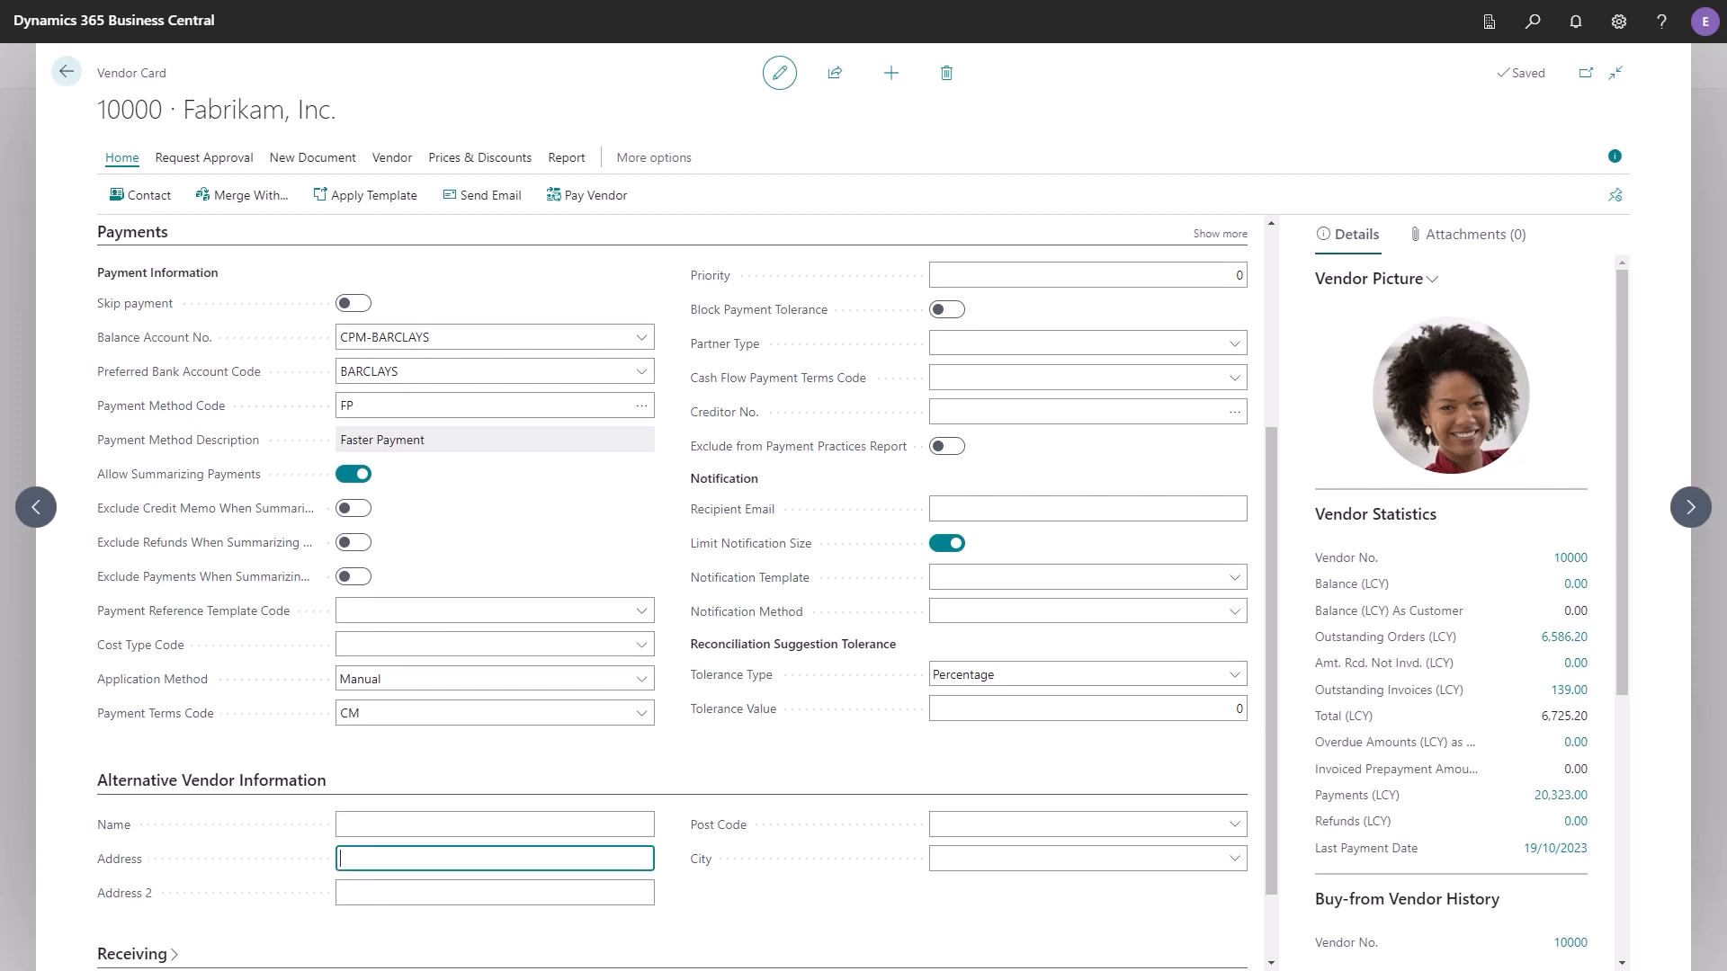
{"action": "left_click", "coordinate": [1084, 823]}
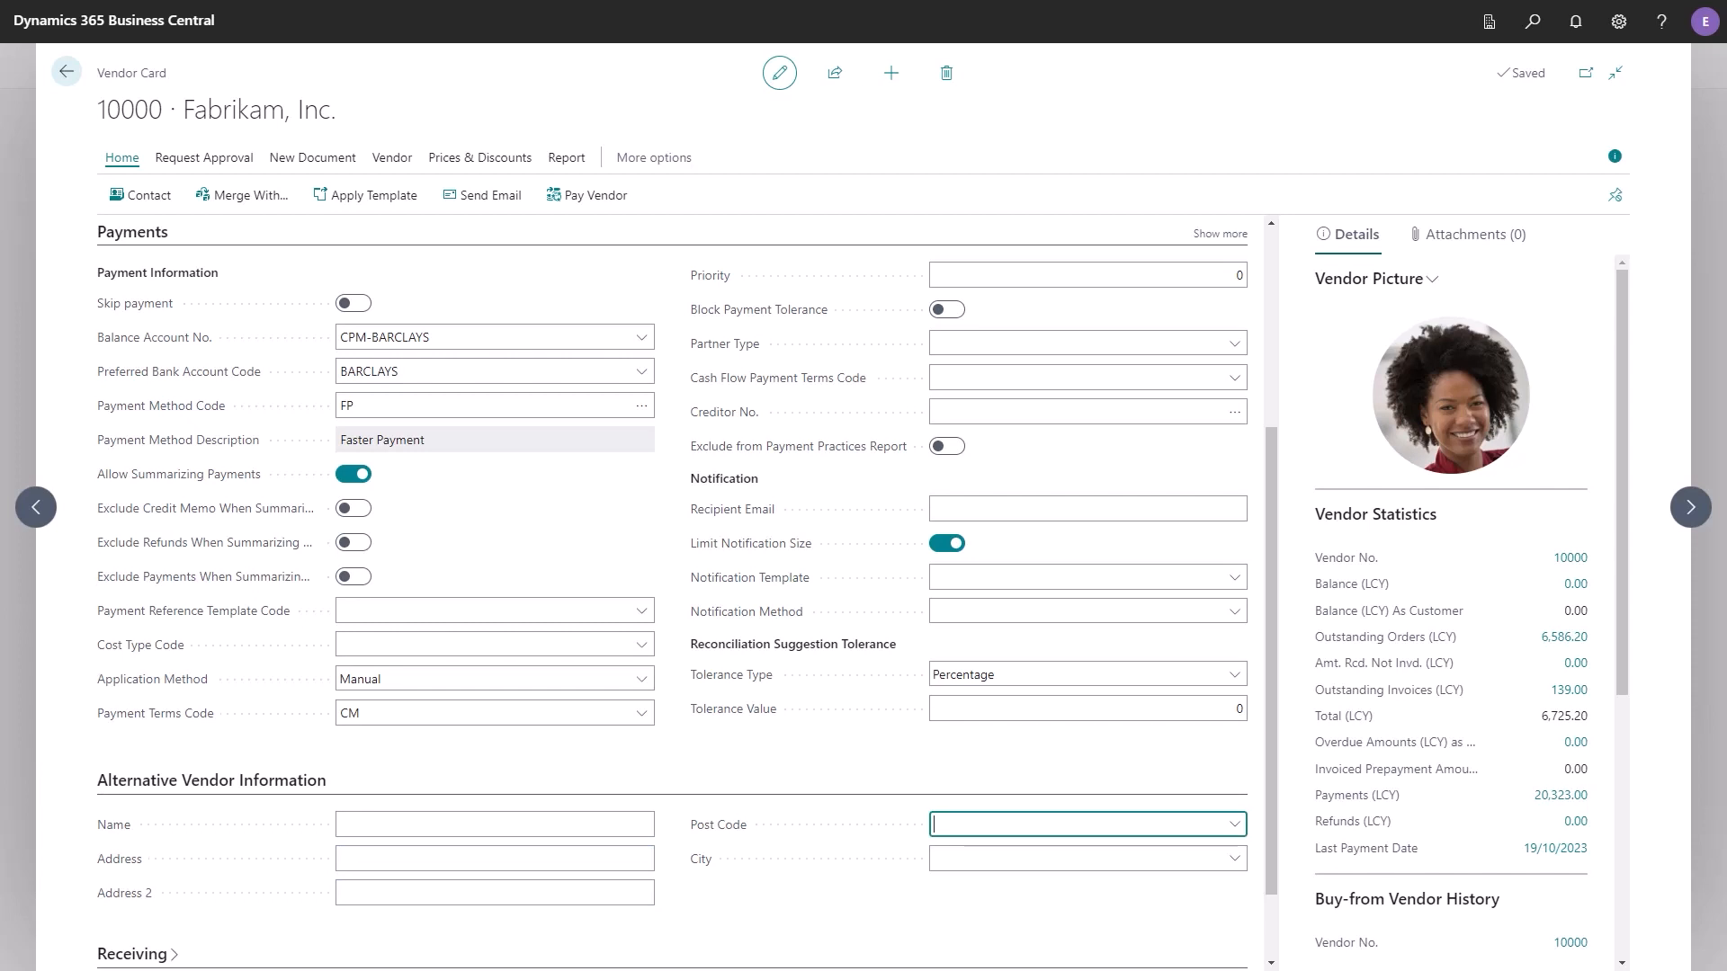
{"action": "left_click", "coordinate": [1085, 858]}
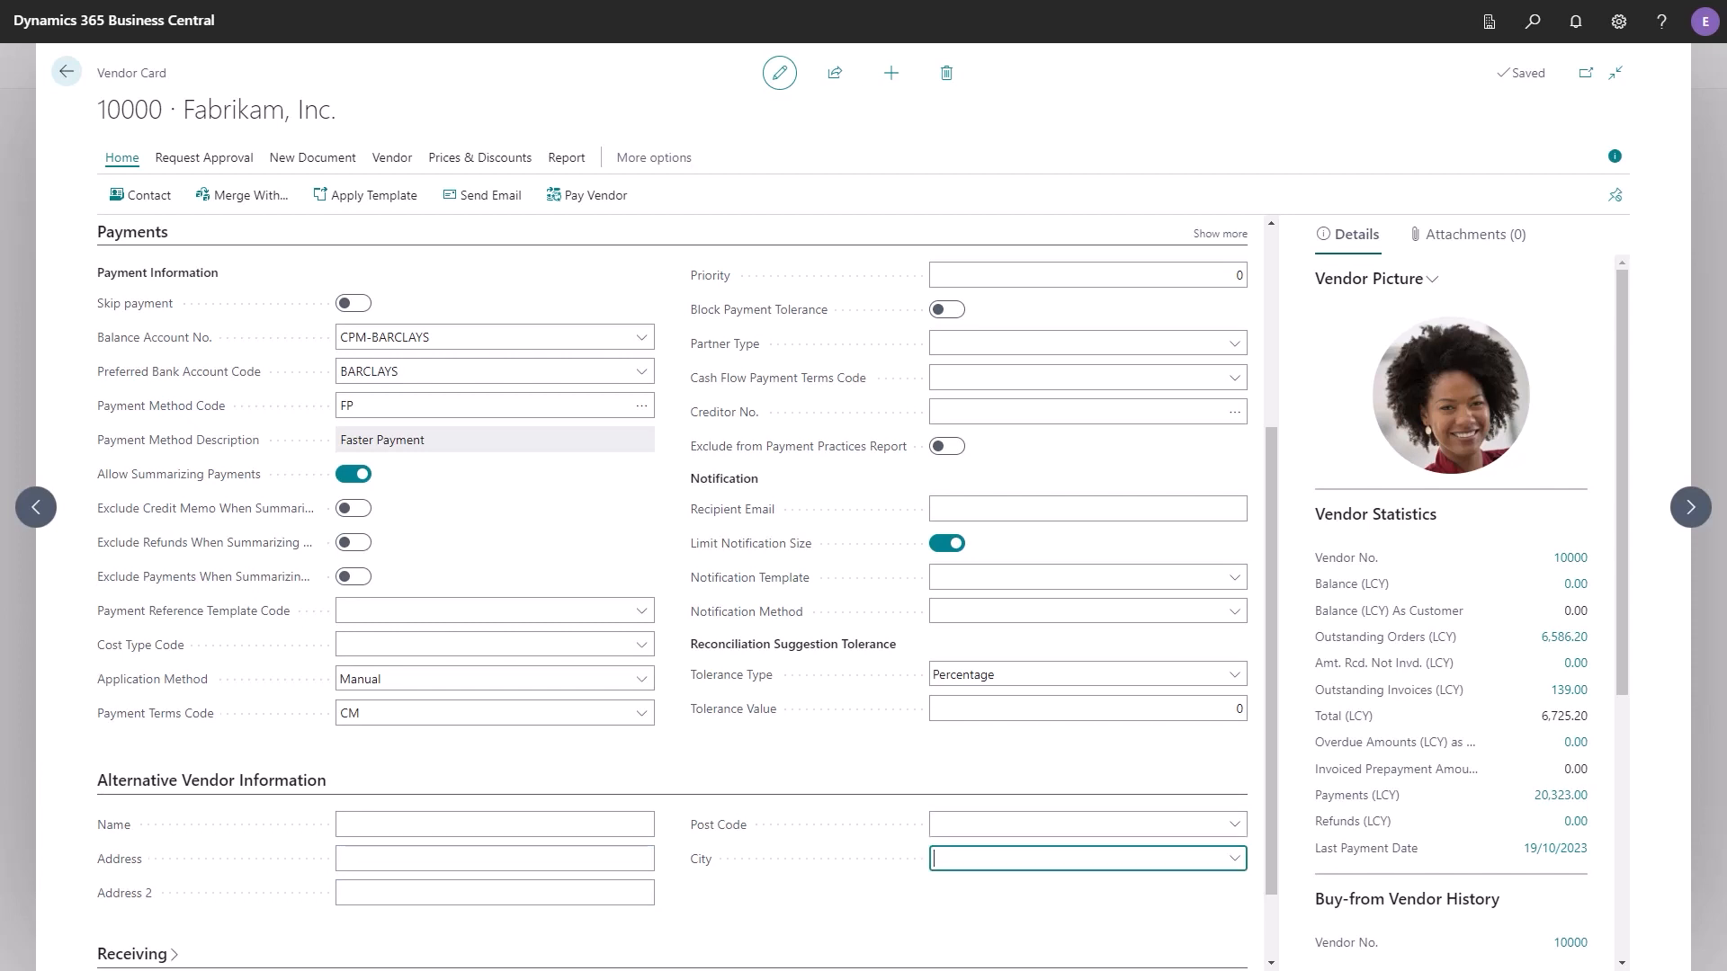
{"action": "left_click", "coordinate": [391, 157]}
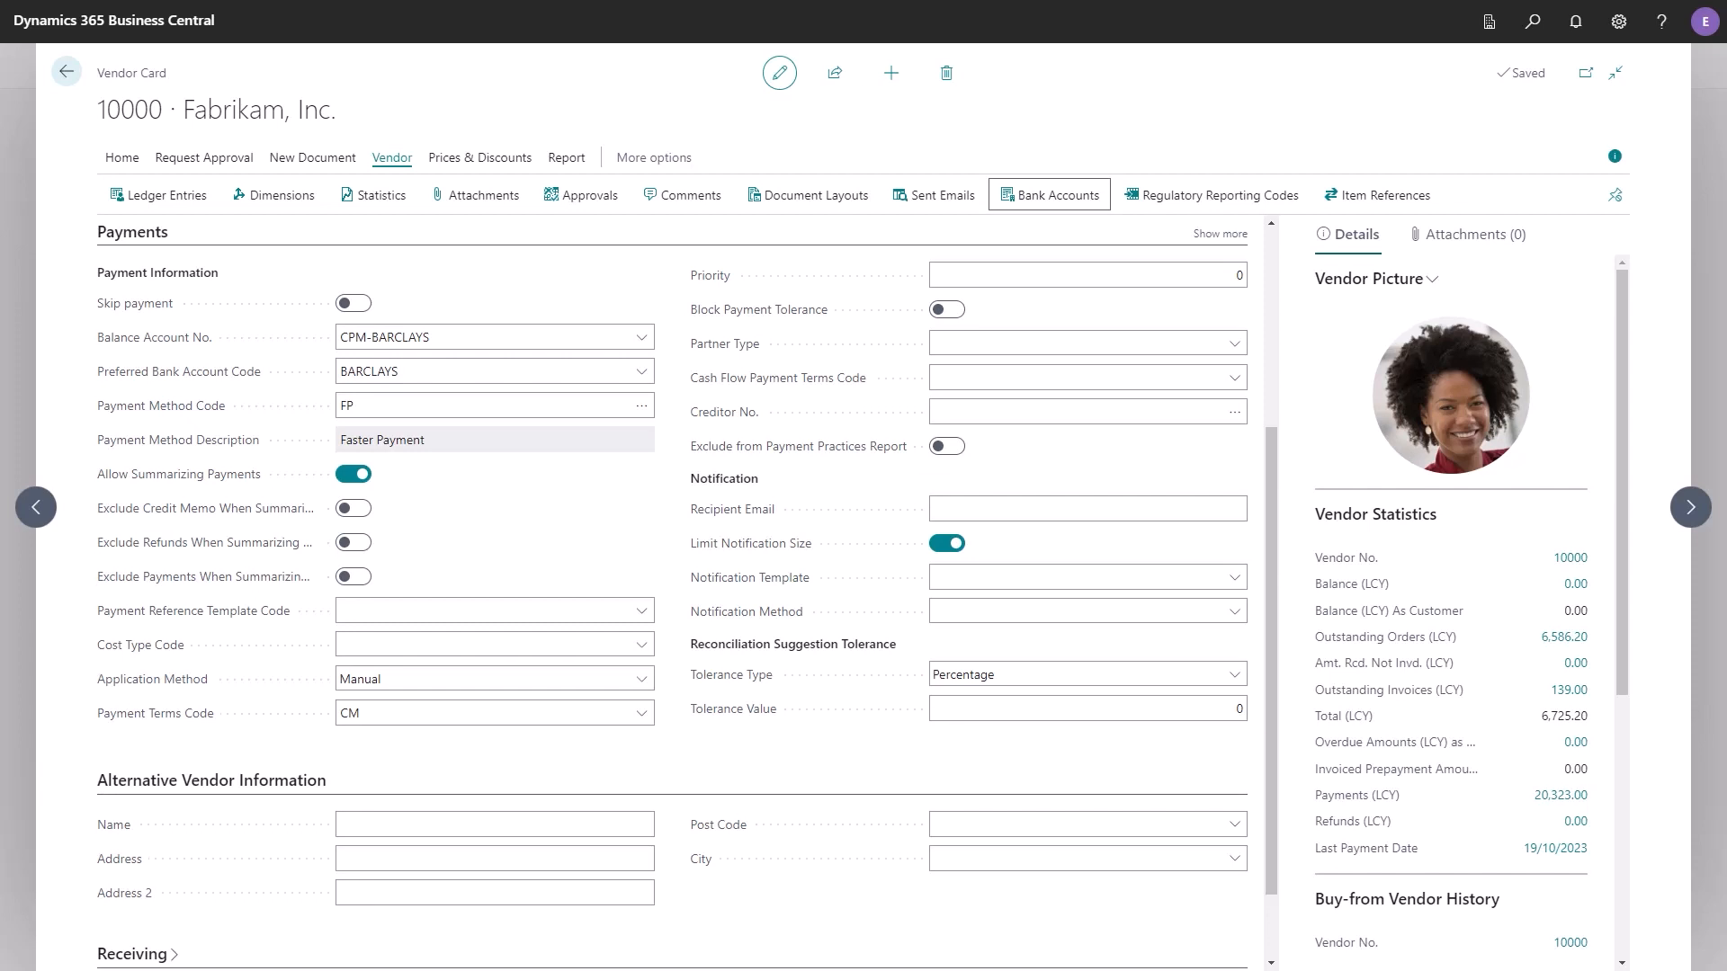
- Open the BARCLAYS vendor bank account card and check SWIFT code BUKBGB22 and the IBAN
{"action": "left_click", "coordinate": [1047, 195]}
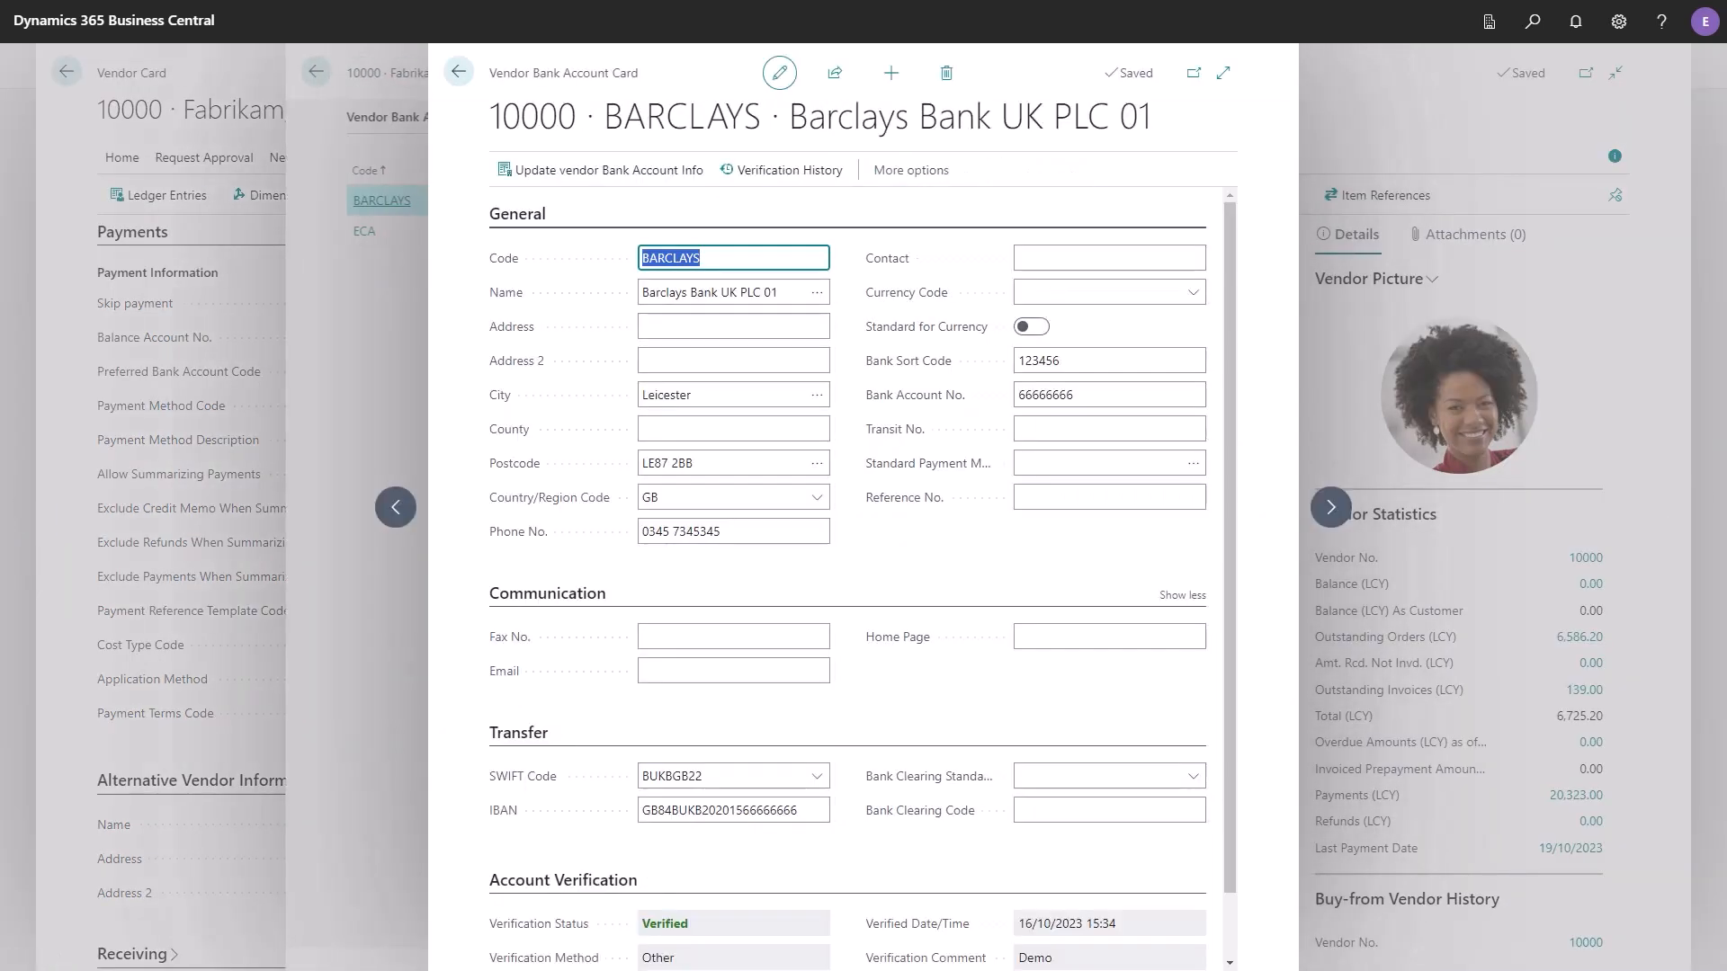
{"action": "left_click", "coordinate": [727, 776]}
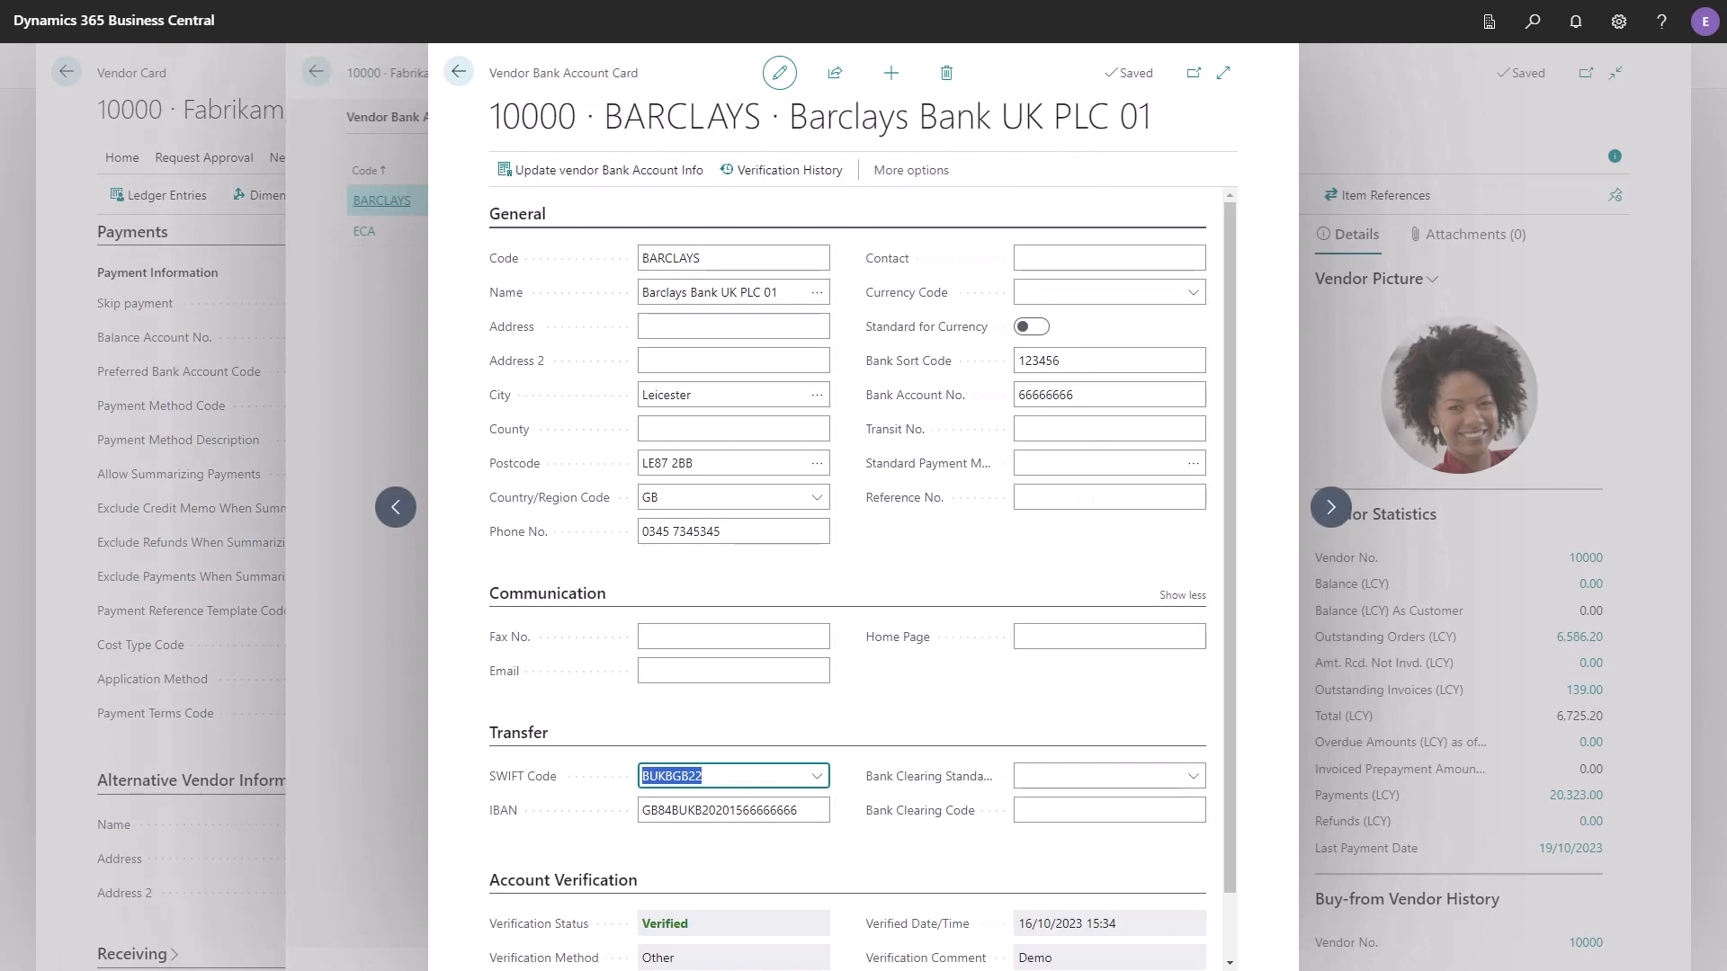
{"action": "left_click", "coordinate": [731, 810]}
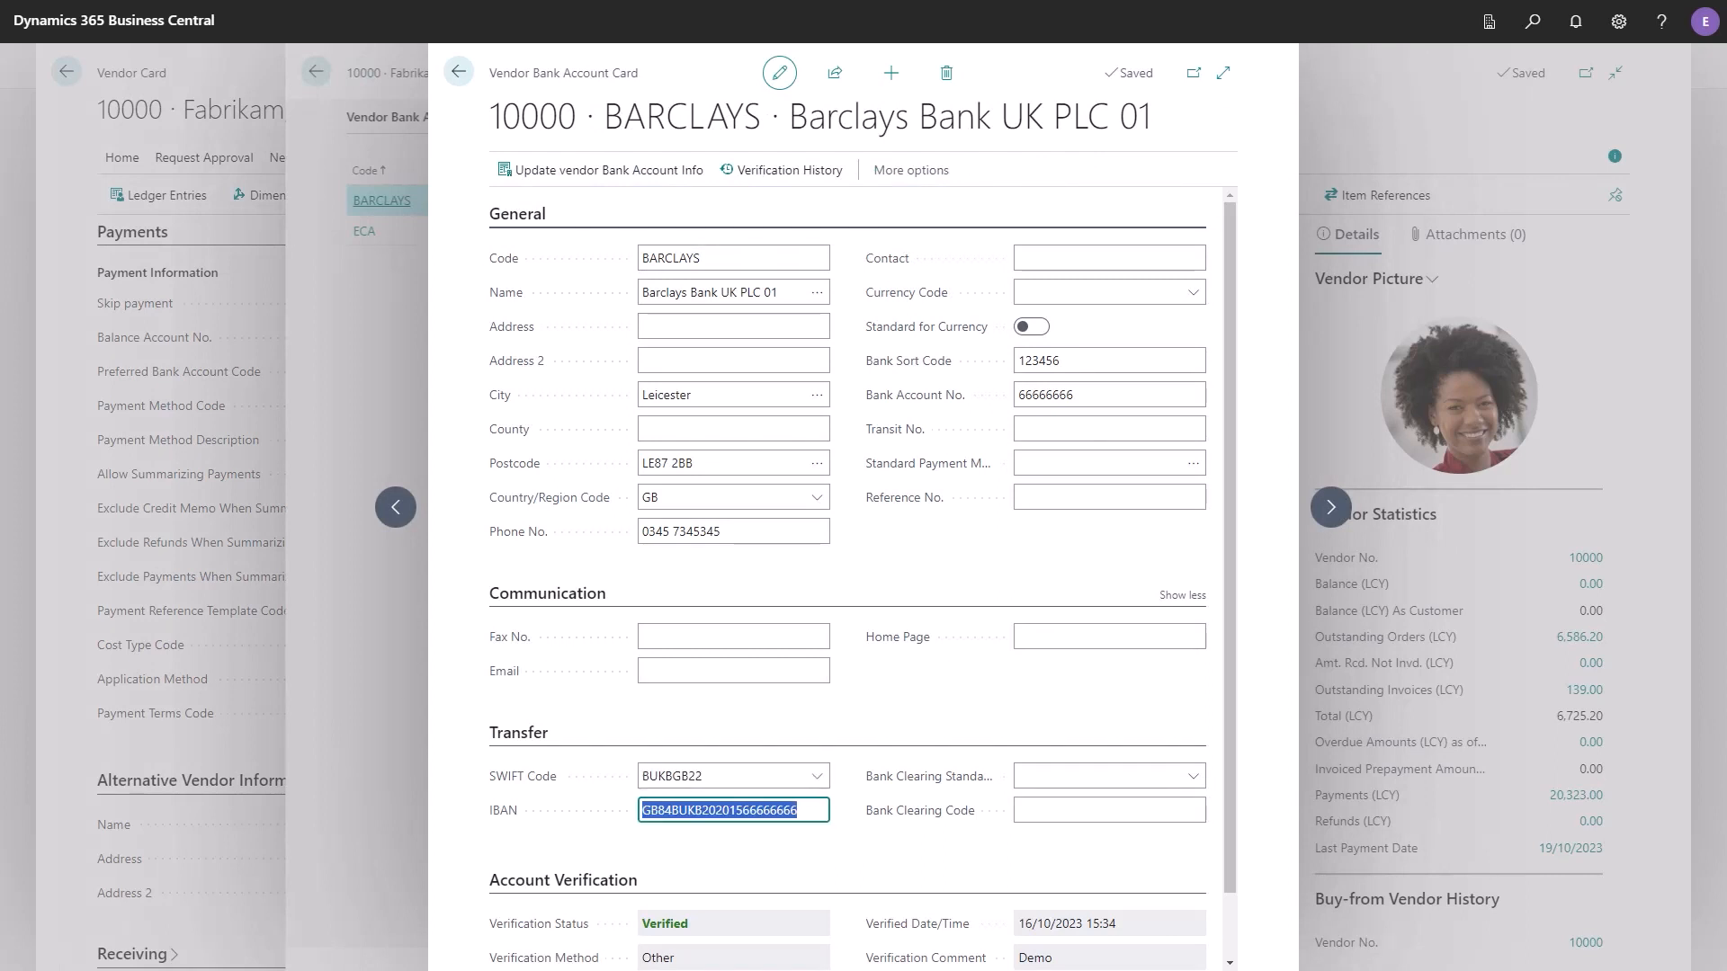